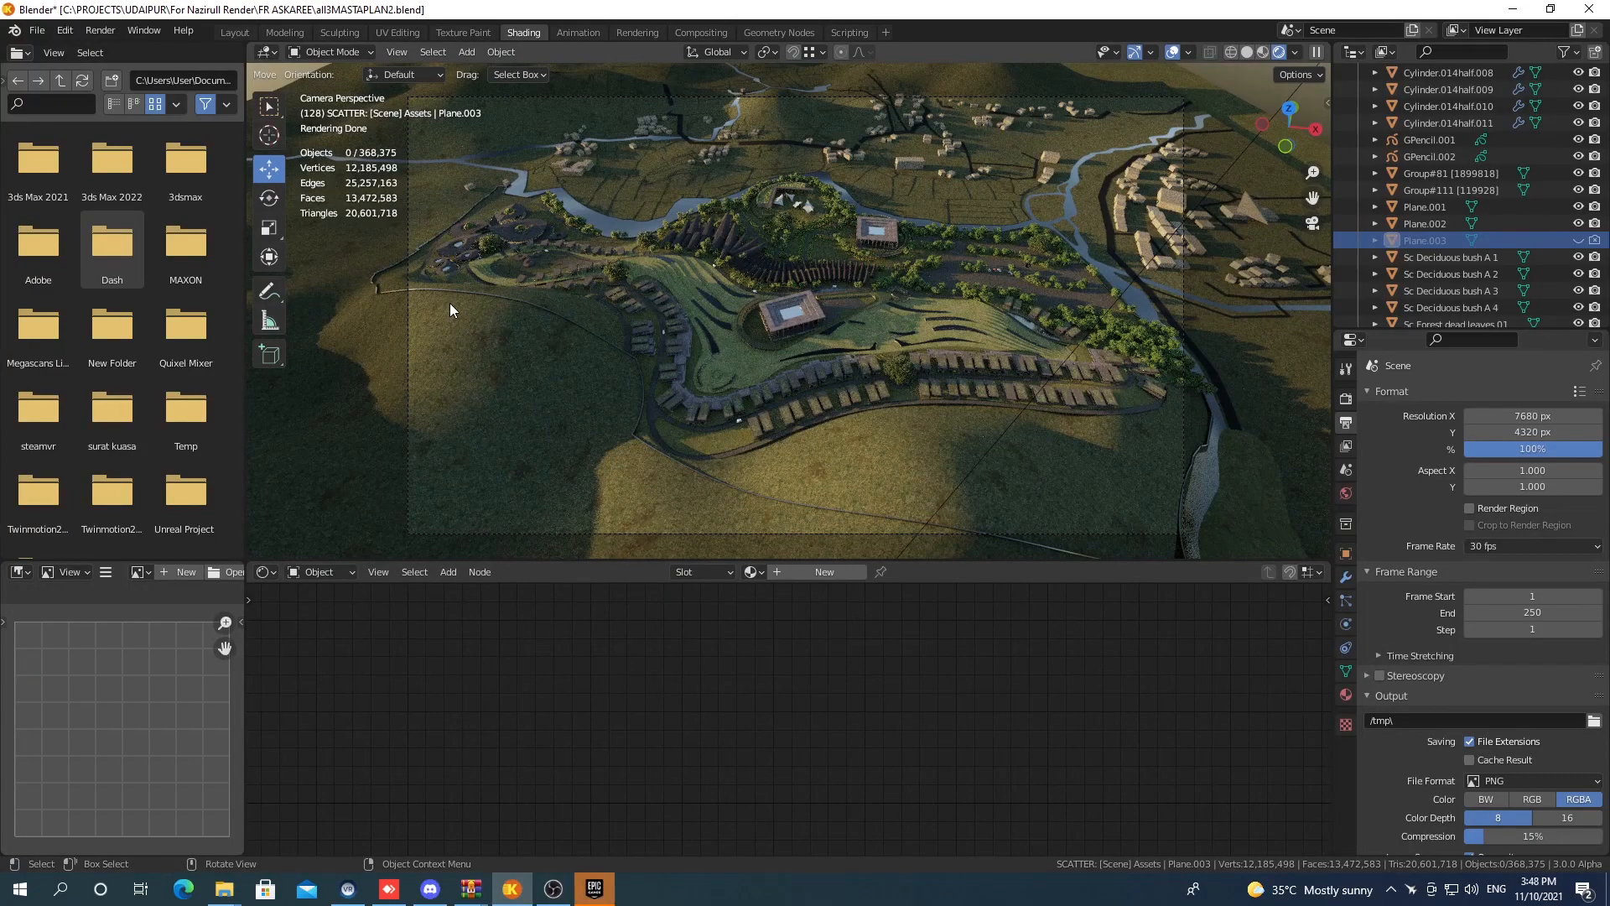
mouse_move(1235, 461)
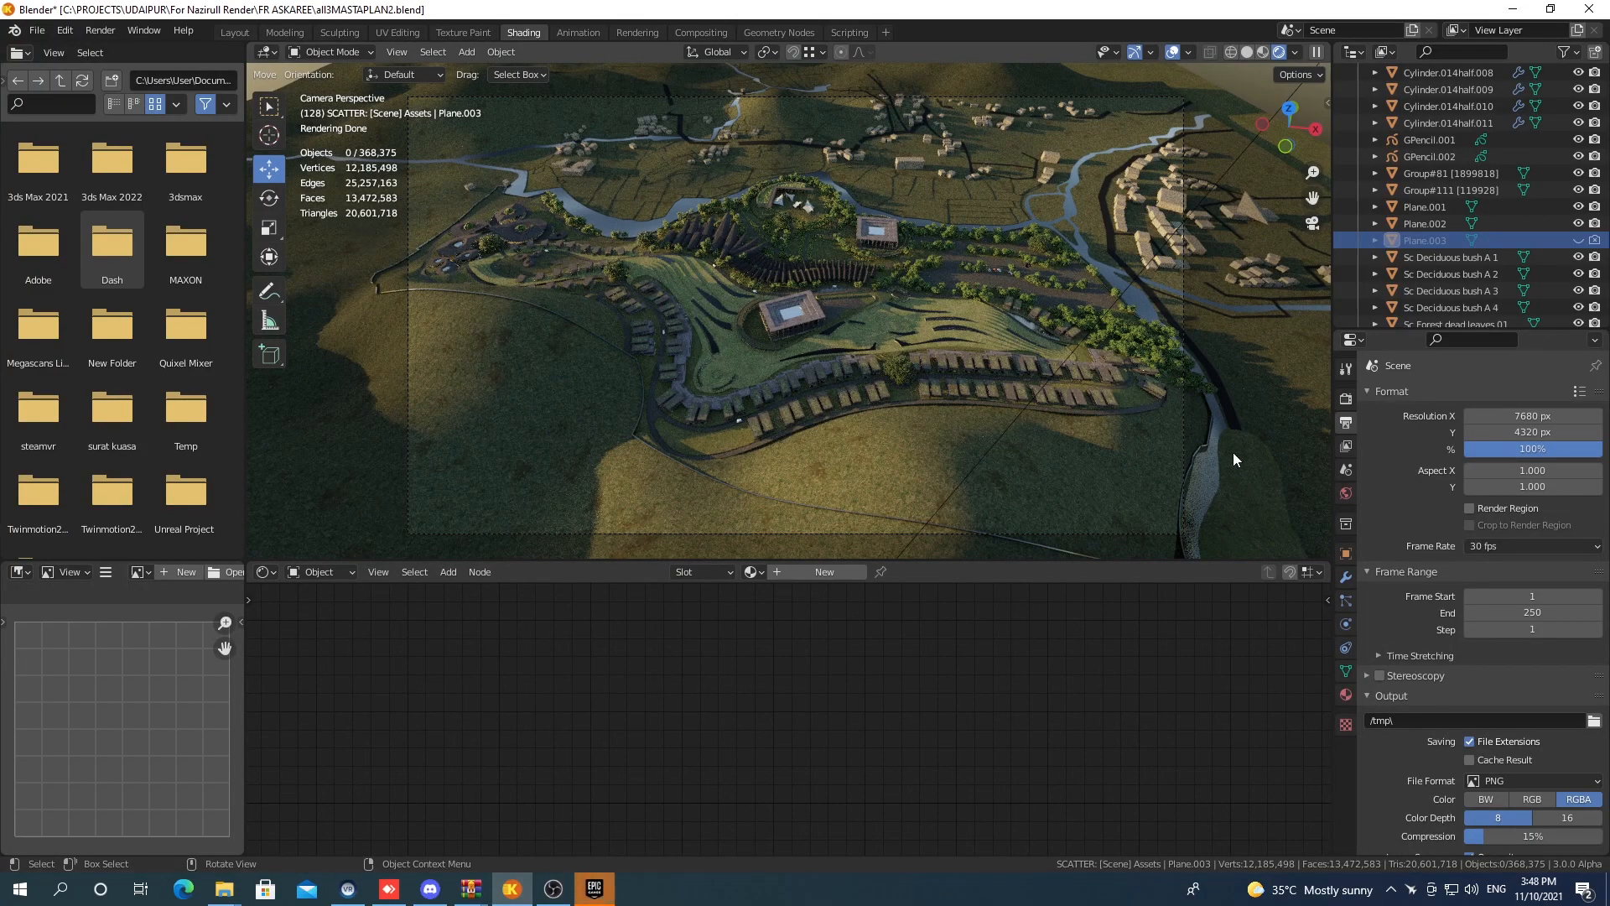
mouse_move(576, 284)
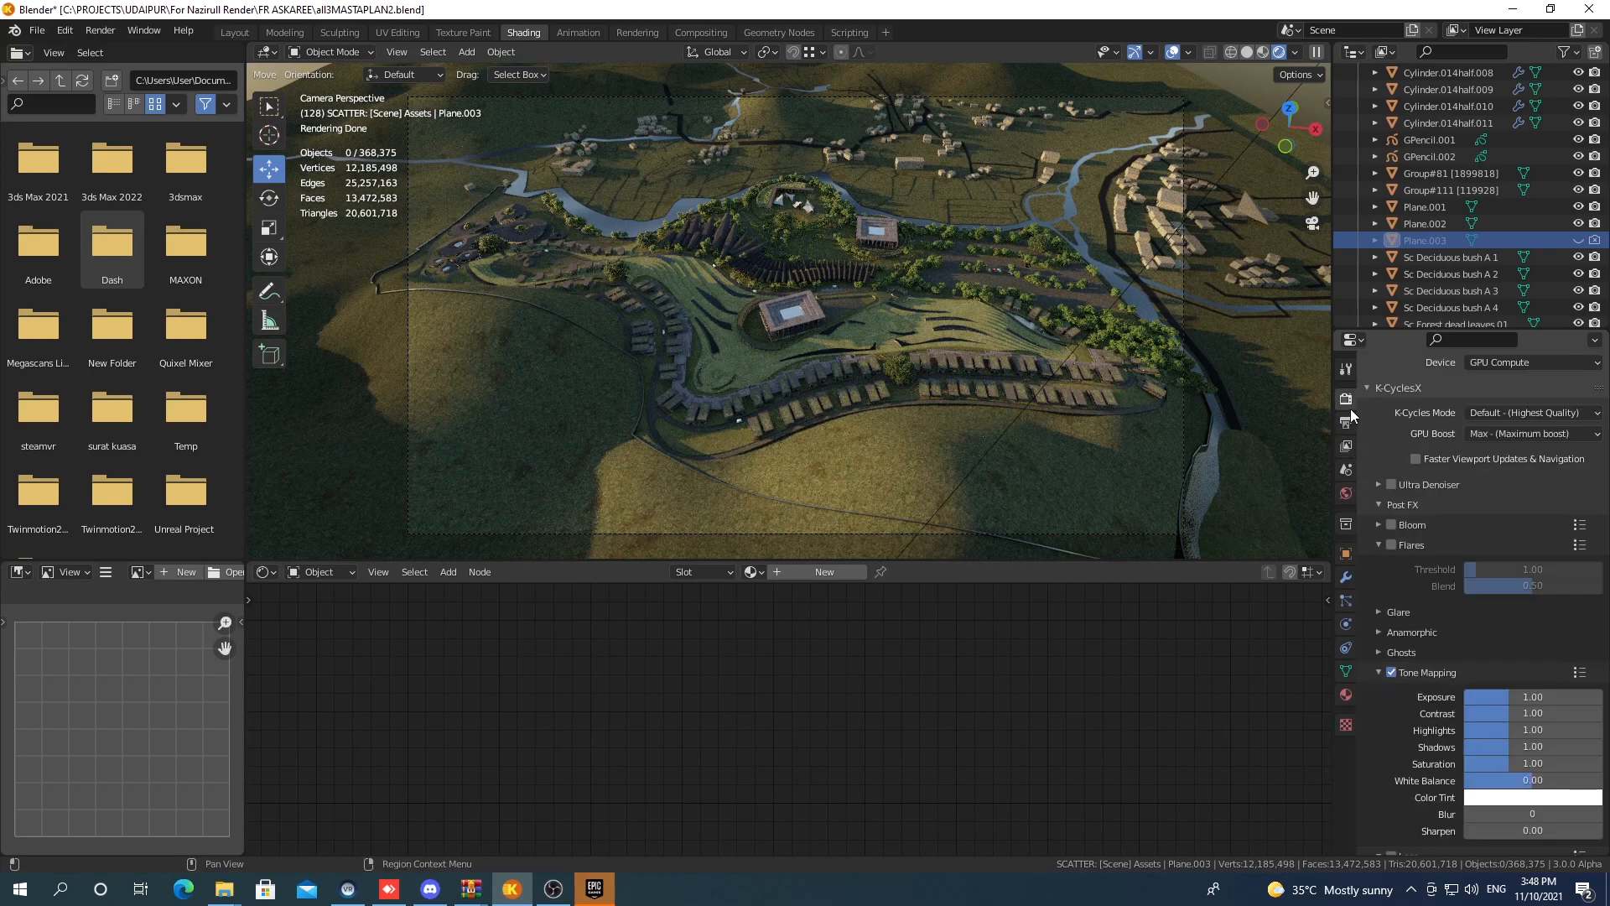
- Show the Render Properties to check Cycles engine and GPU Compute device
left_click(1346, 420)
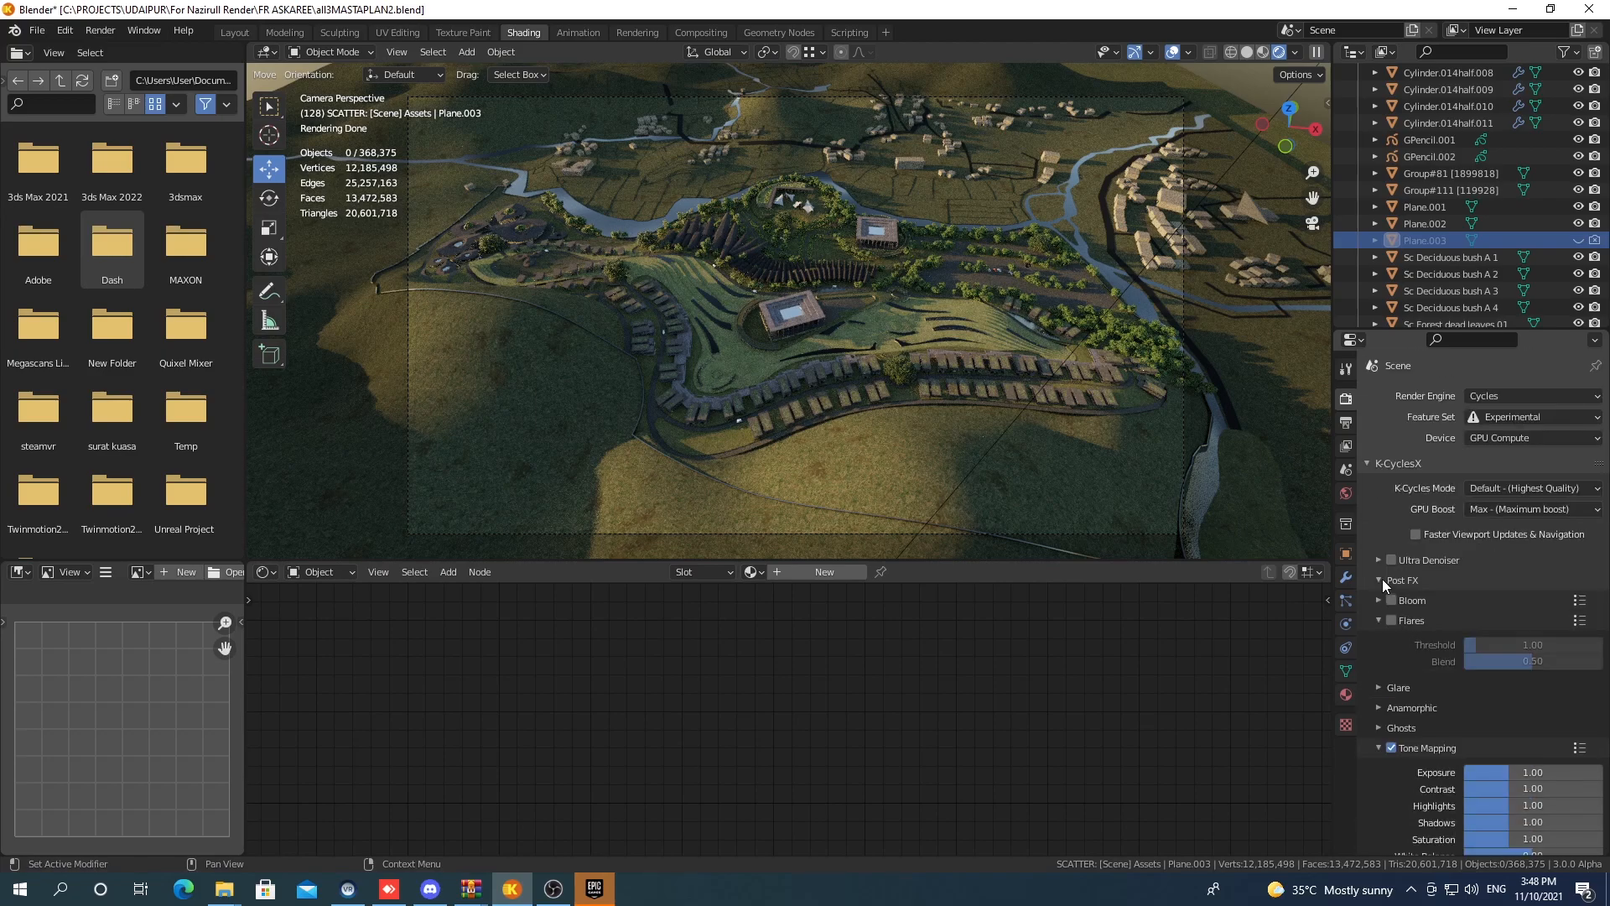
scroll("down", 3)
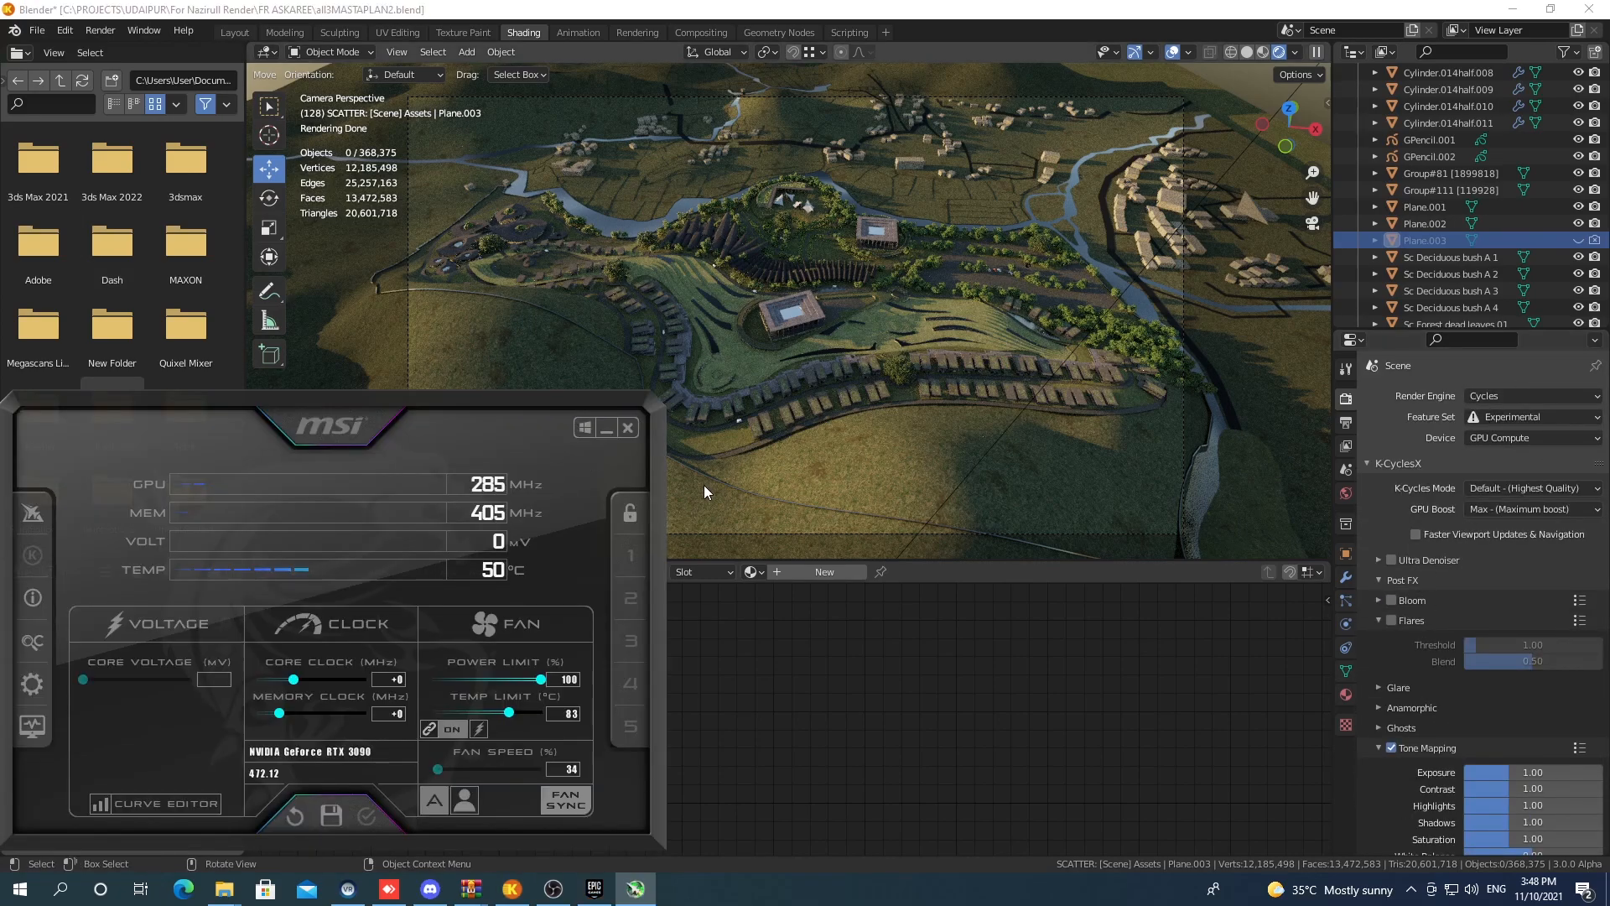
mouse_move(464, 330)
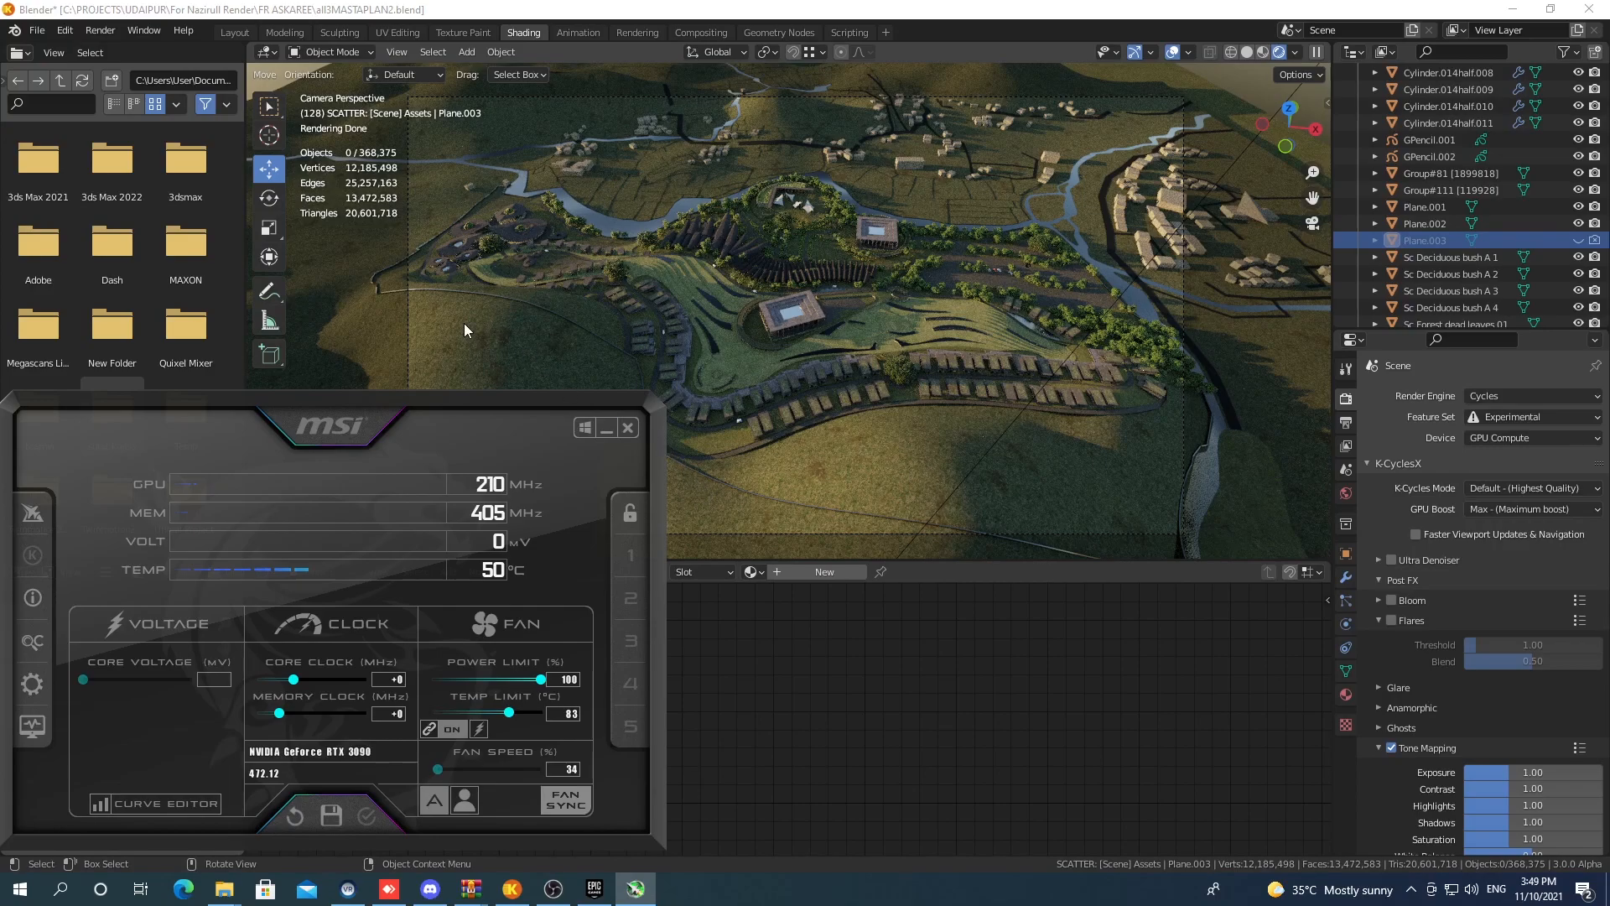
- Render the current frame via Render > Render Image
left_click(100, 30)
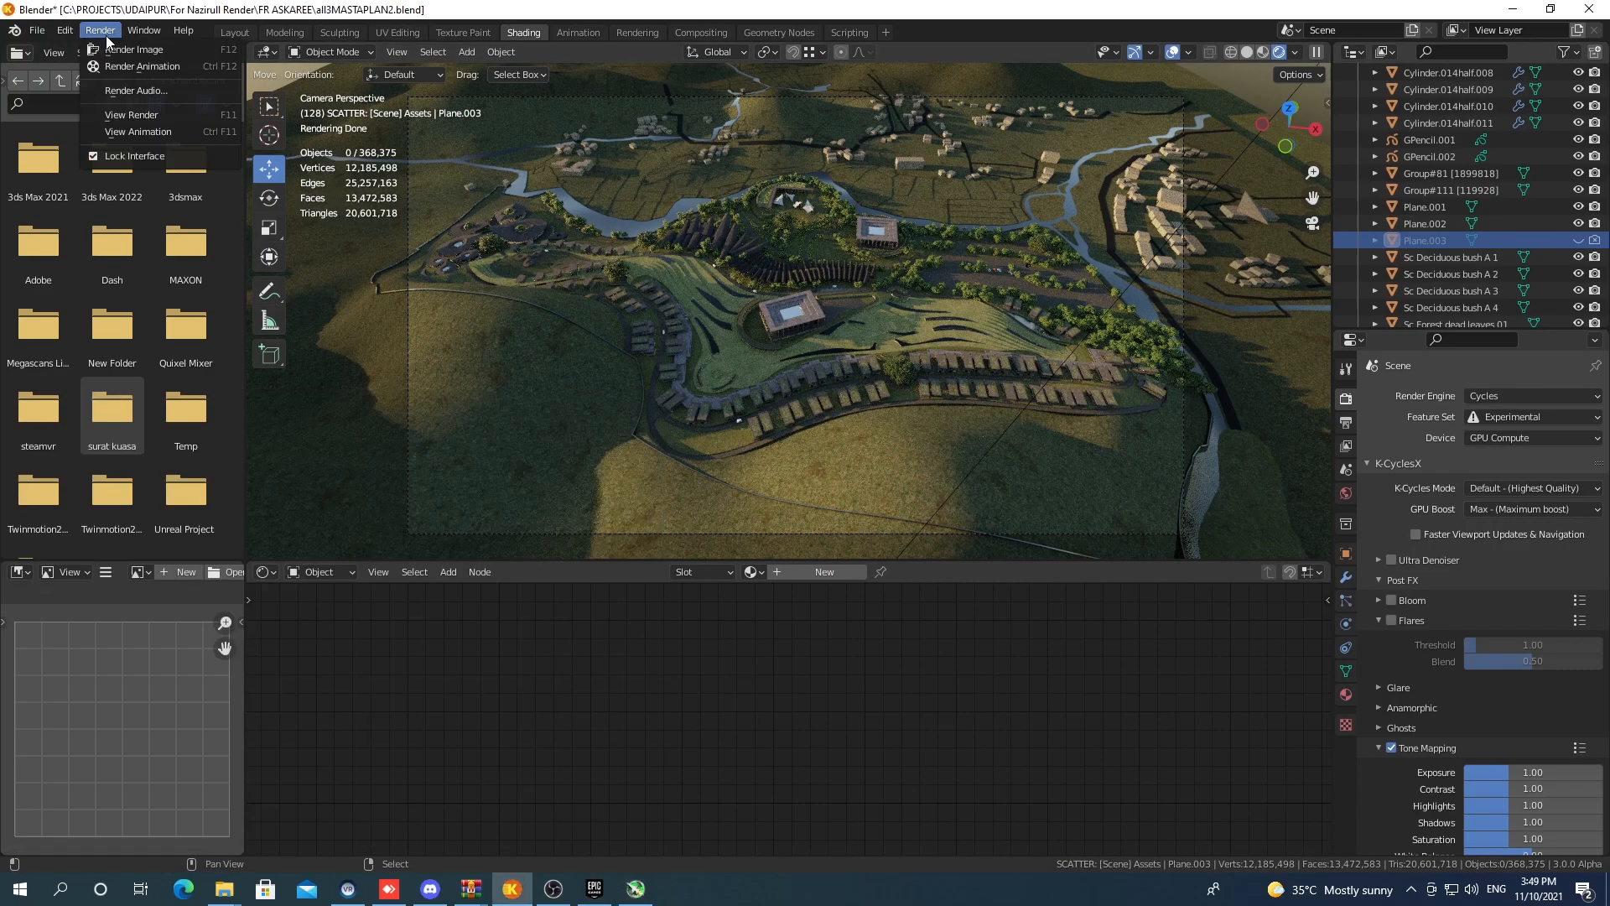
mouse_move(134, 49)
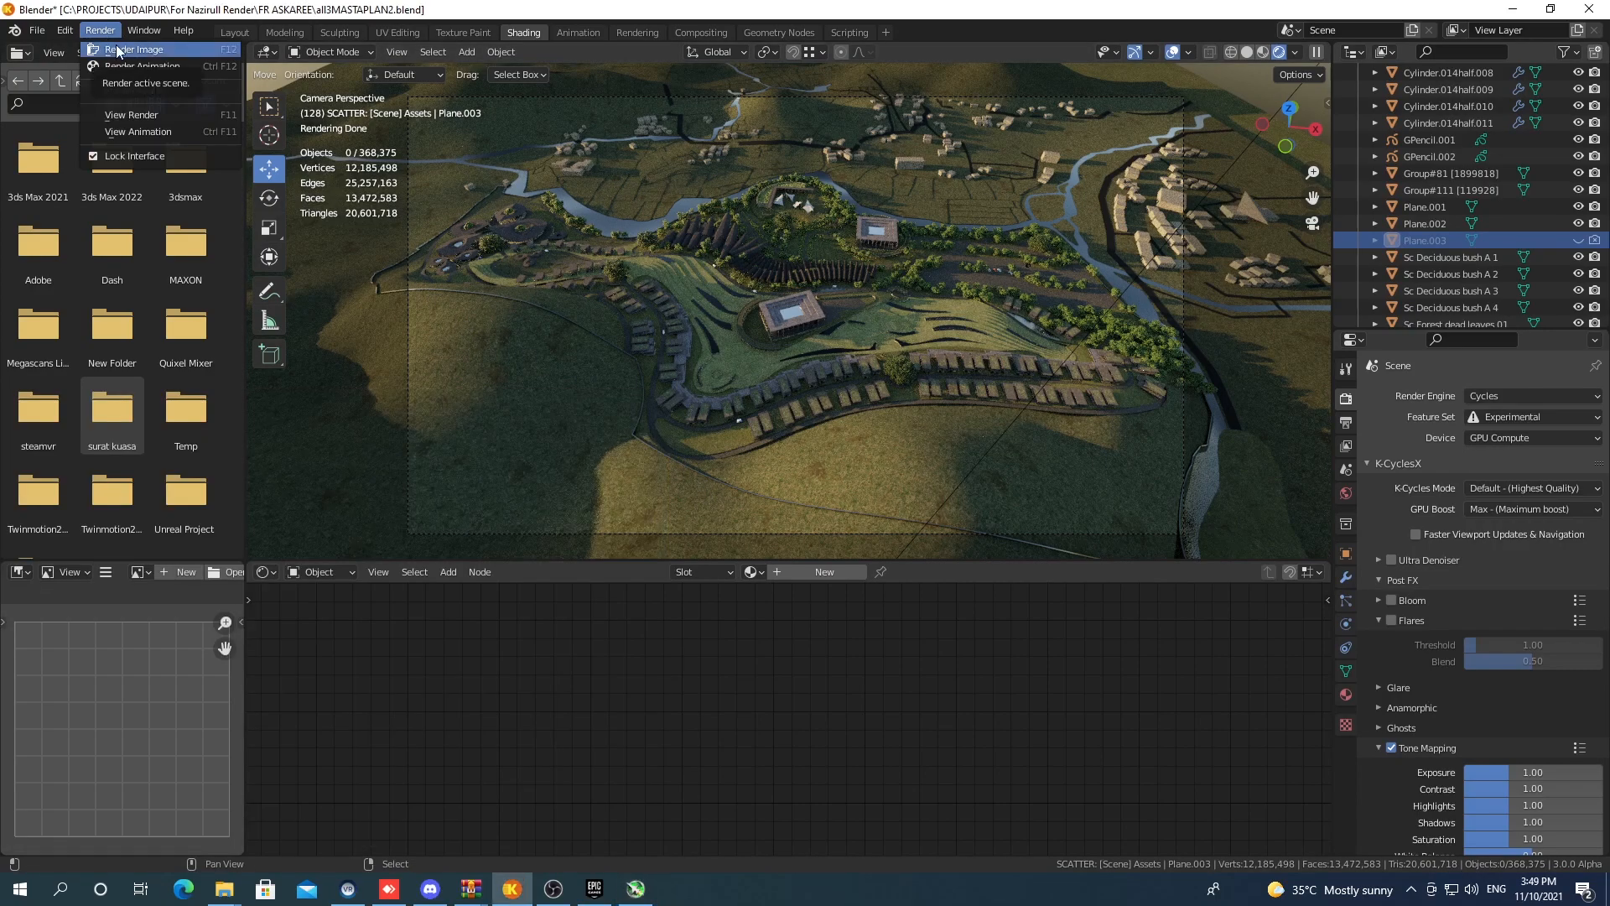
left_click(134, 49)
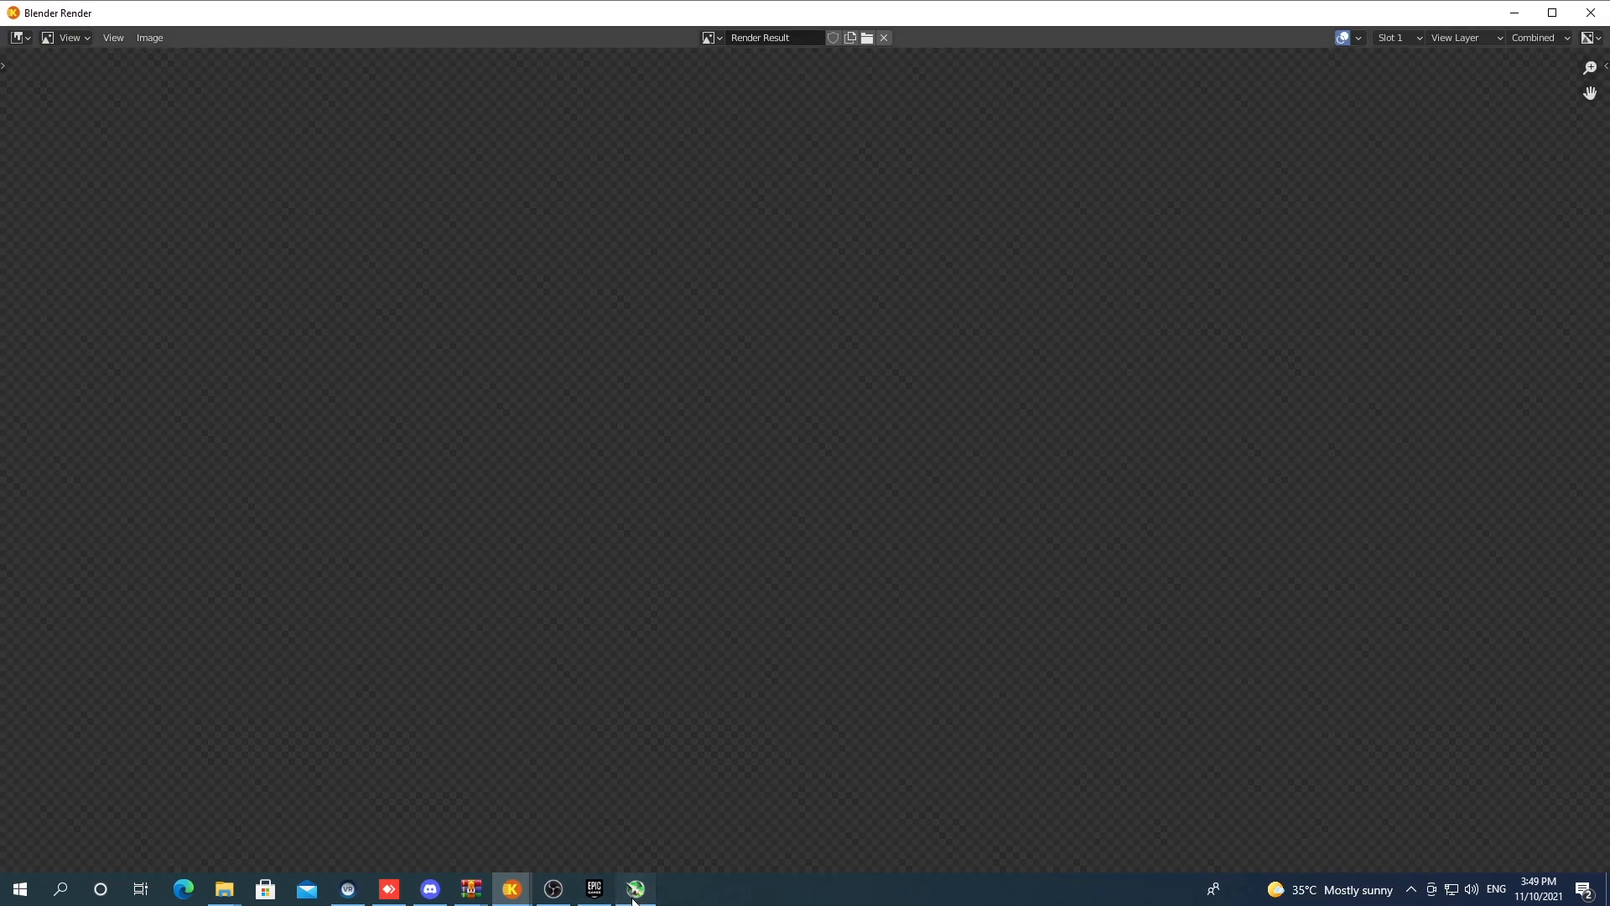